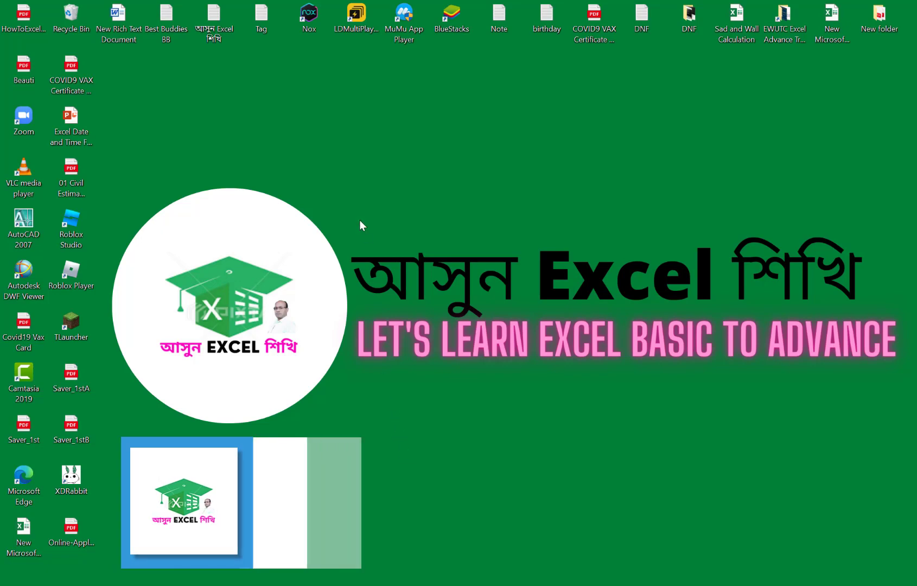
Refresh the desktop, then enter the heading 'Year' in cell J1 of the sales table
right_click(359, 224)
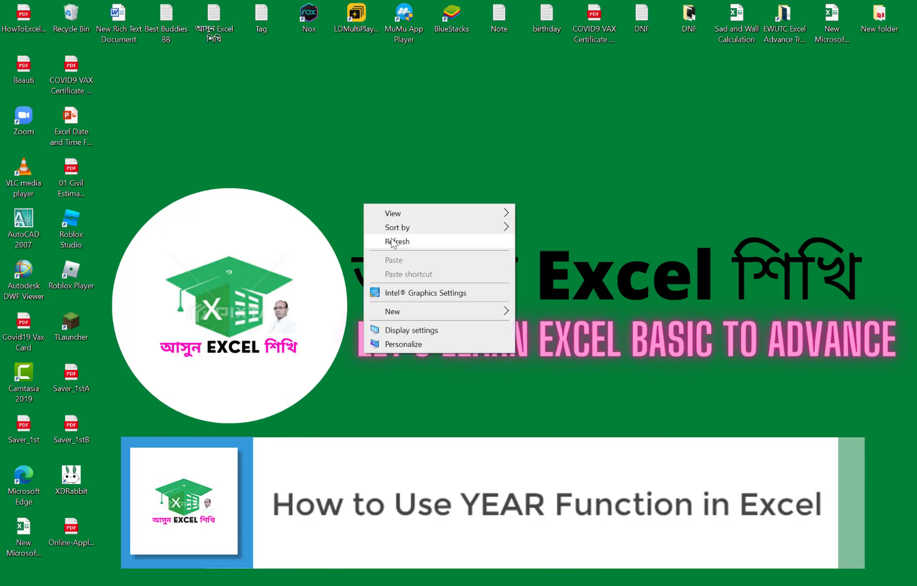
left_click(400, 242)
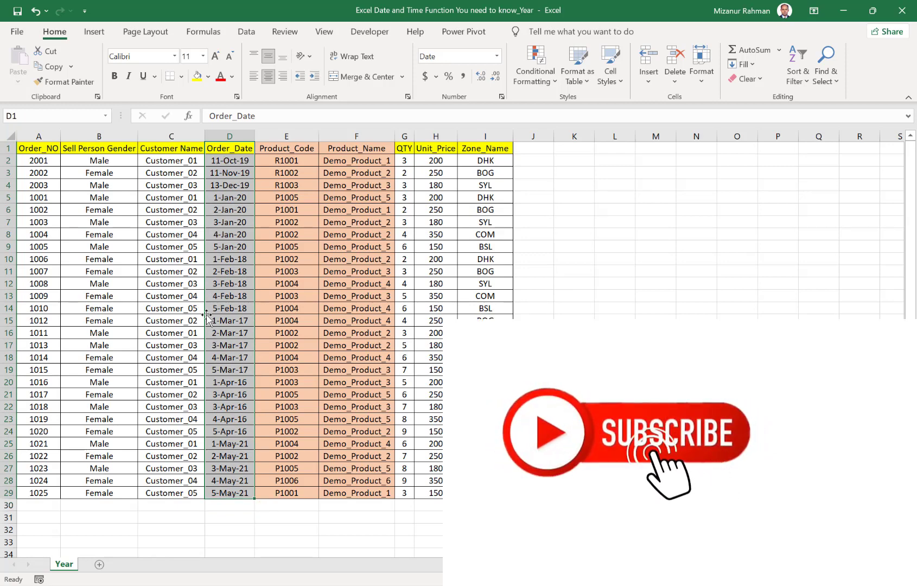
left_click(229, 137)
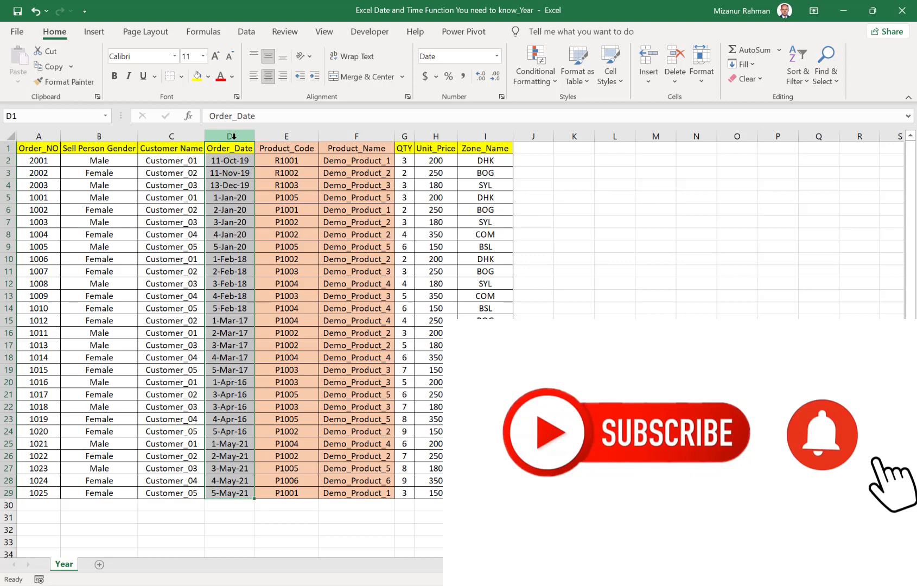
left_click(229, 137)
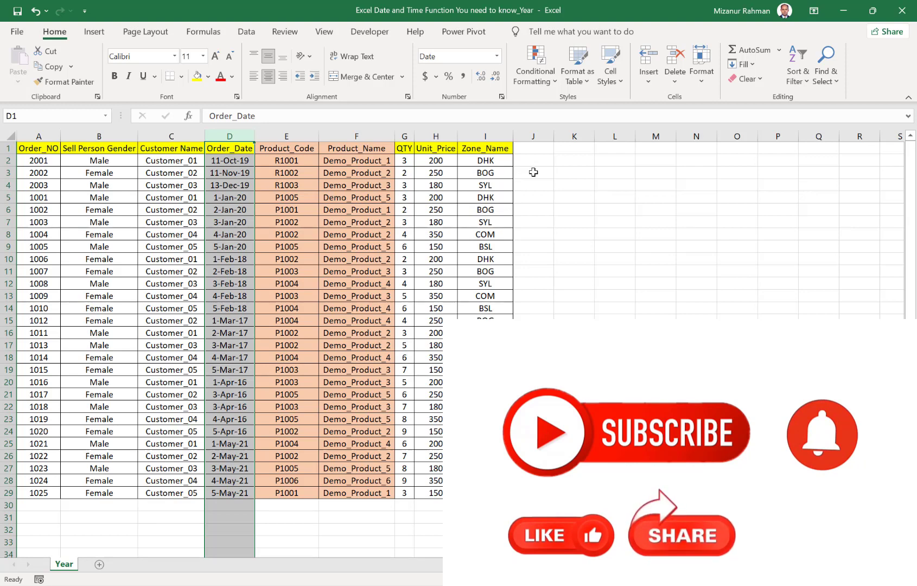
left_click(533, 148)
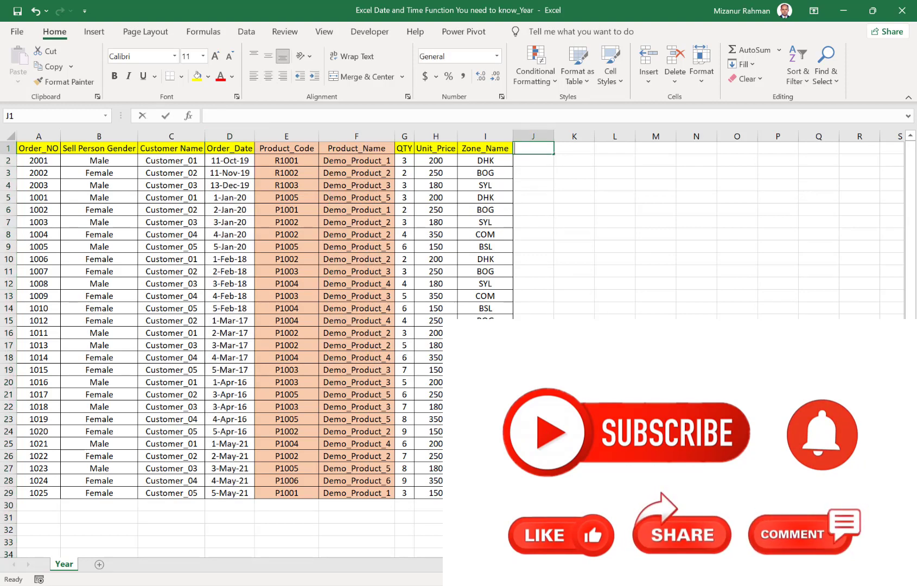
type("Year")
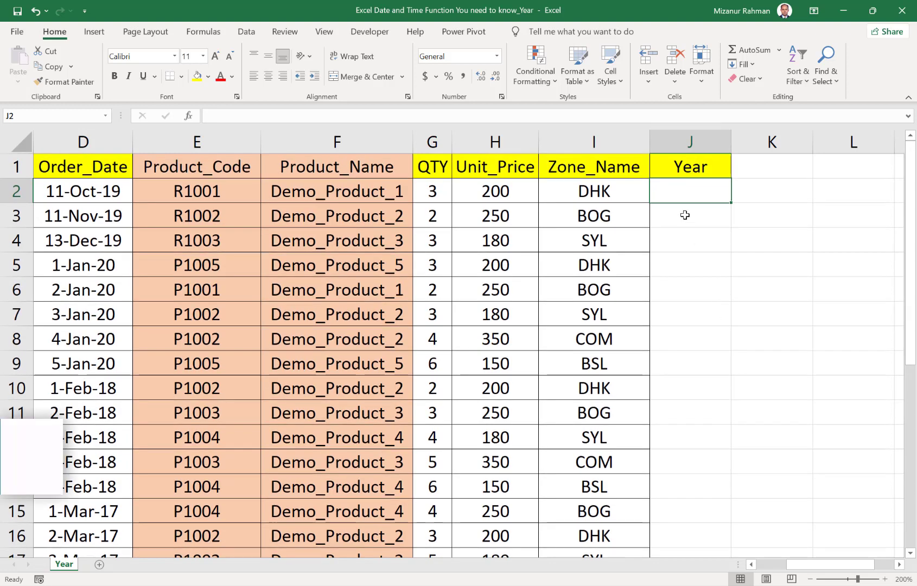
Enter =YEAR(D2) in J2 so it shows the first order's year, 2019
type("=Year(")
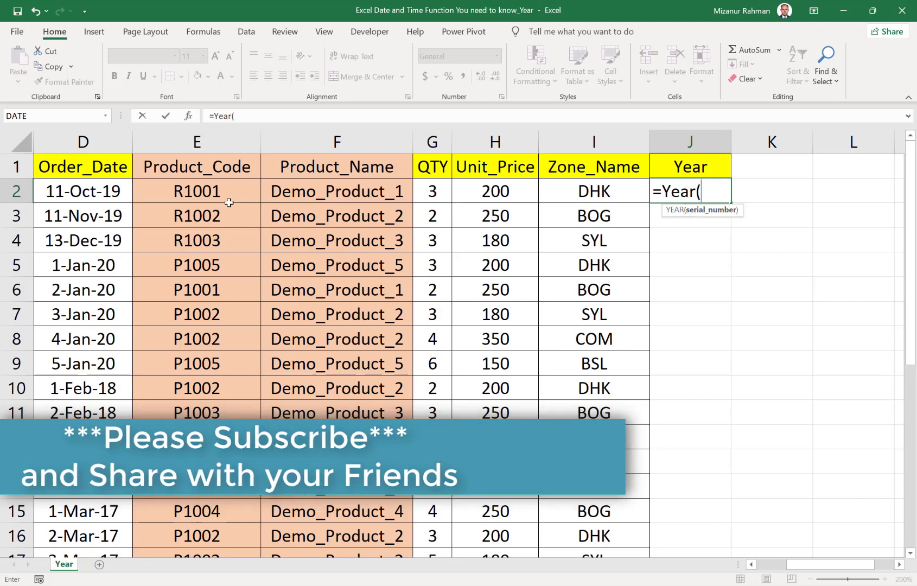
left_click(84, 192)
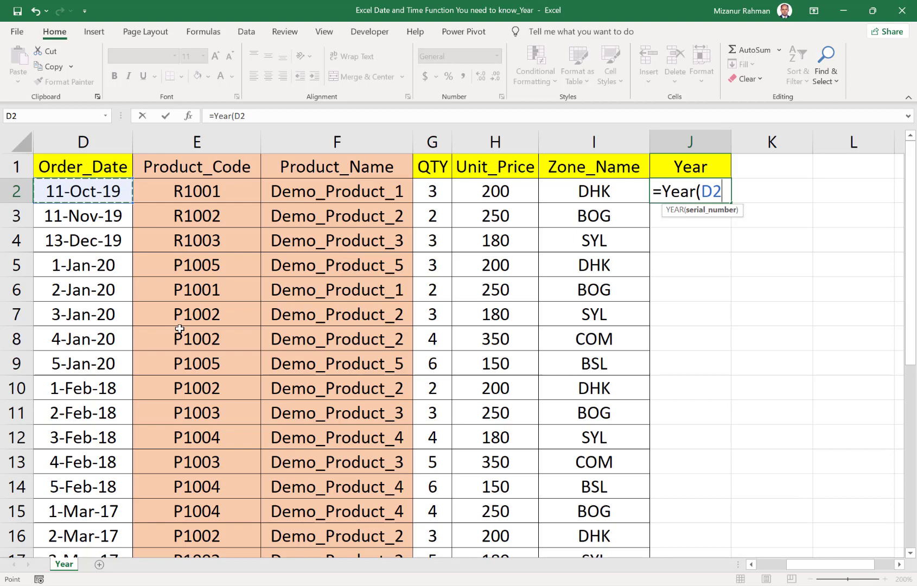
type(")")
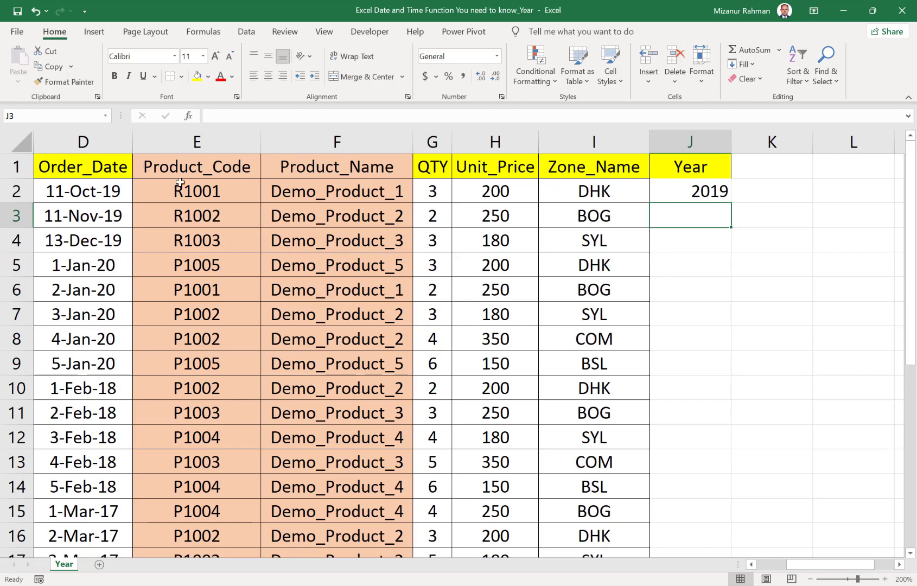
mouse_move(665, 185)
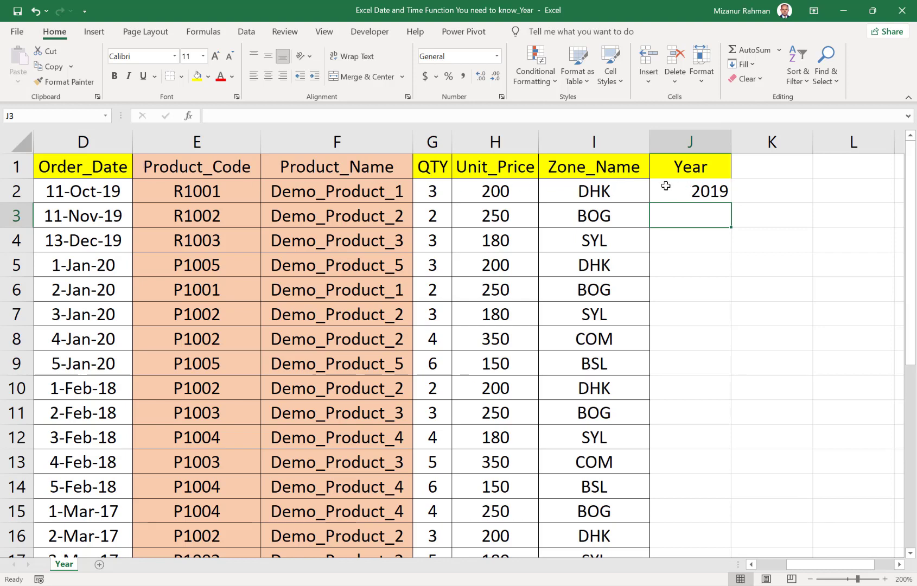
mouse_move(81, 191)
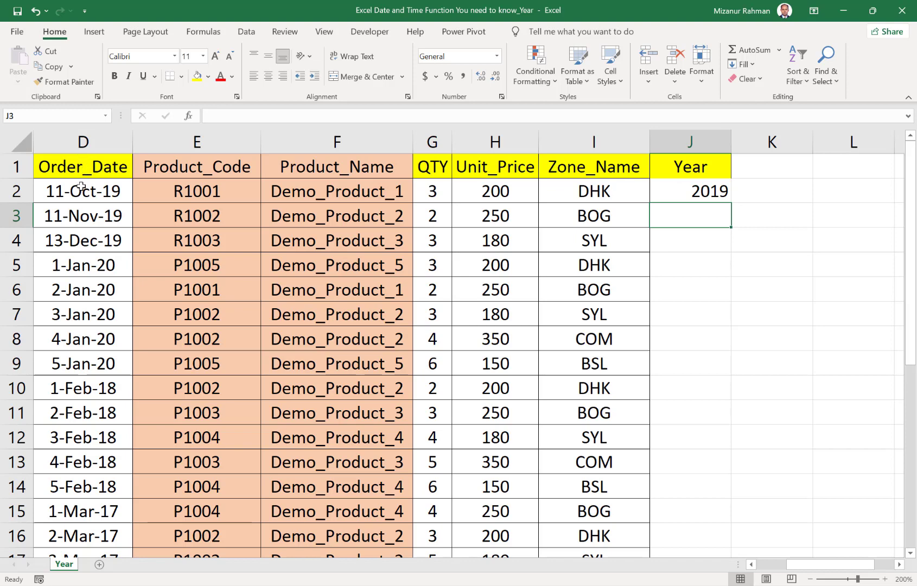
mouse_move(140, 206)
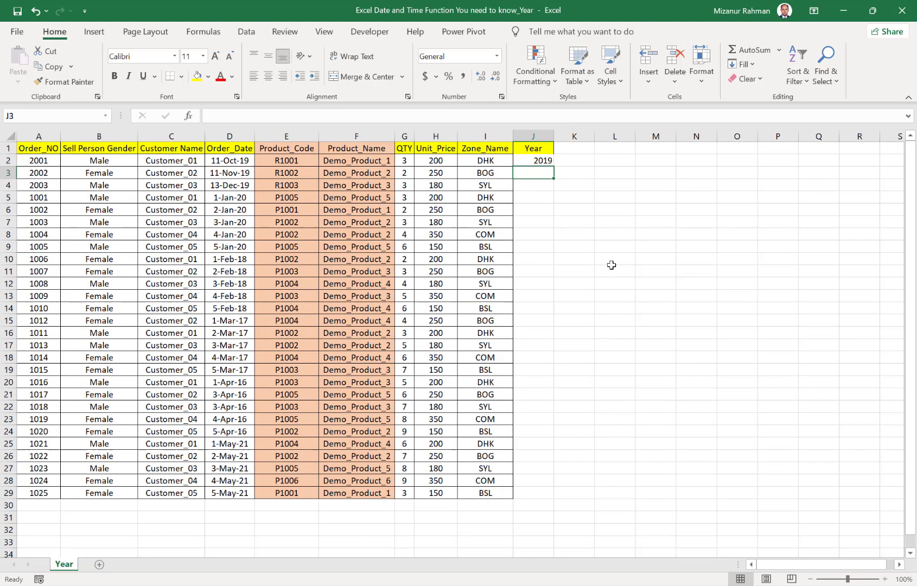
Copy the YEAR formula from J2 down through J29 and check a lower cell's formula
left_click(532, 160)
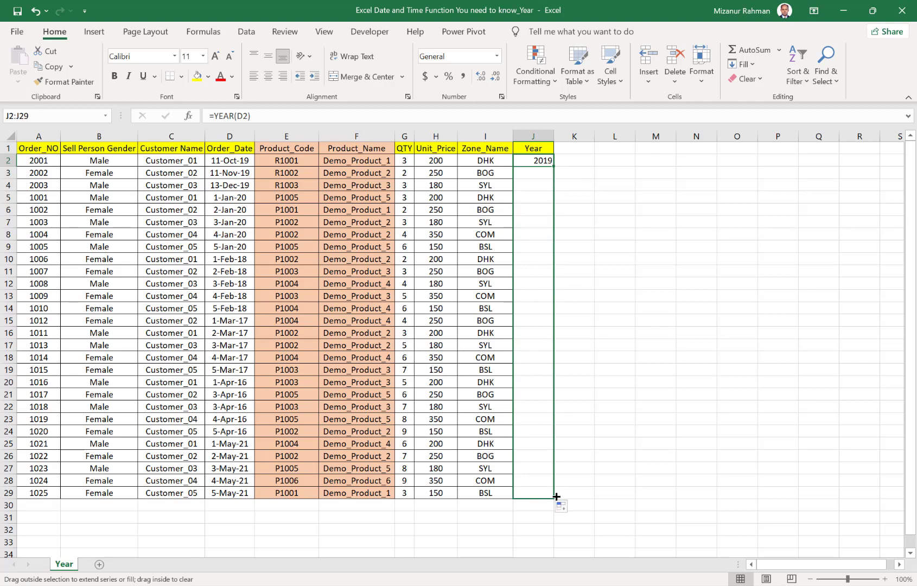
left_click_drag(555, 167, 555, 496)
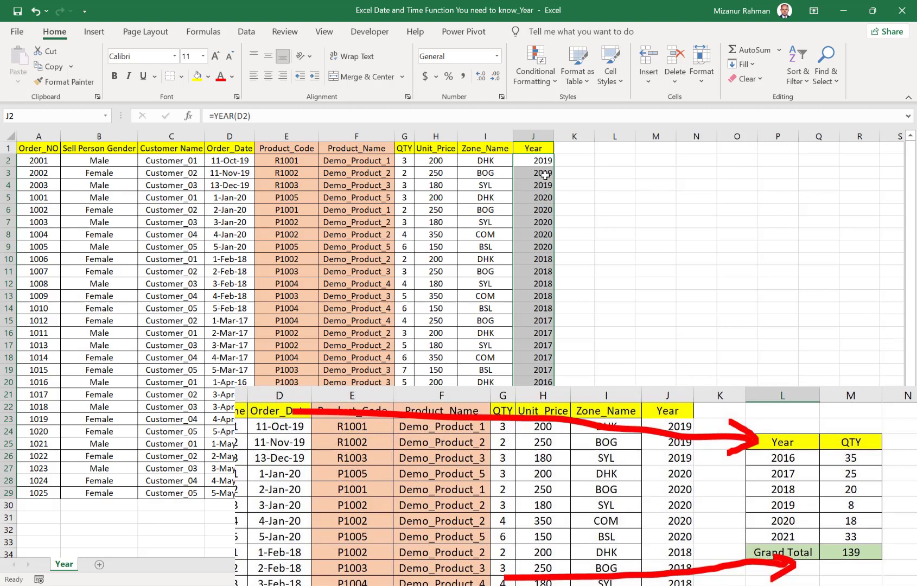
mouse_move(533, 162)
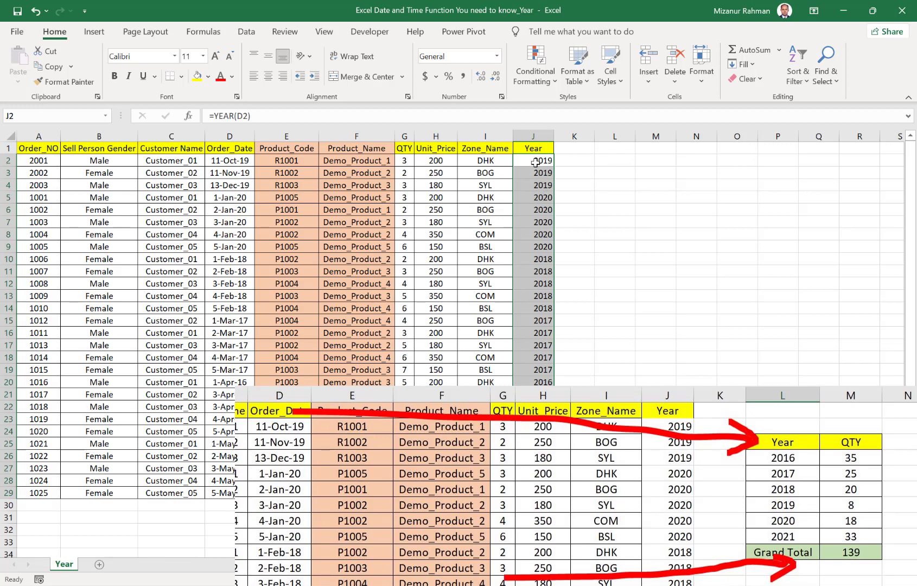
left_click(533, 198)
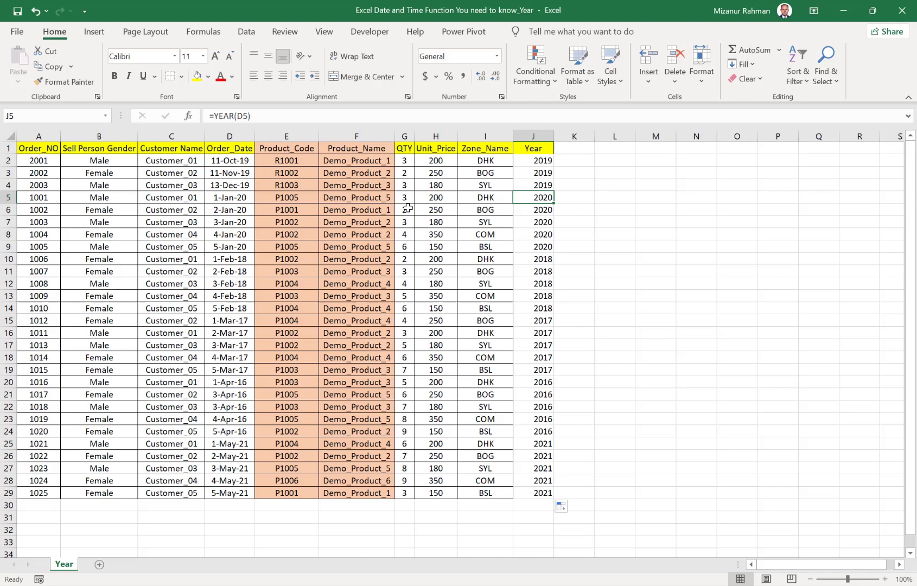
mouse_move(618, 176)
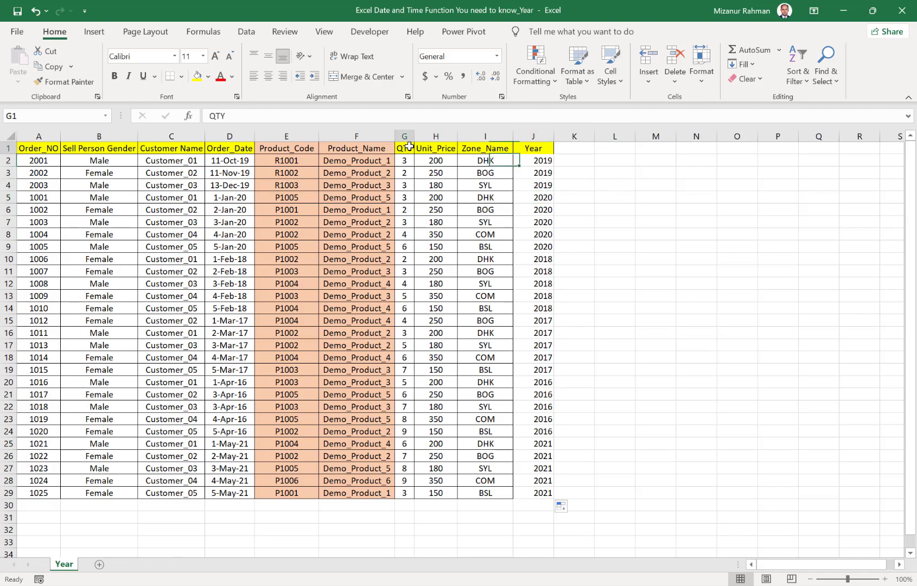
Create a PivotTable from the selected sales table on the existing worksheet at L3
left_click_drag(404, 161, 534, 493)
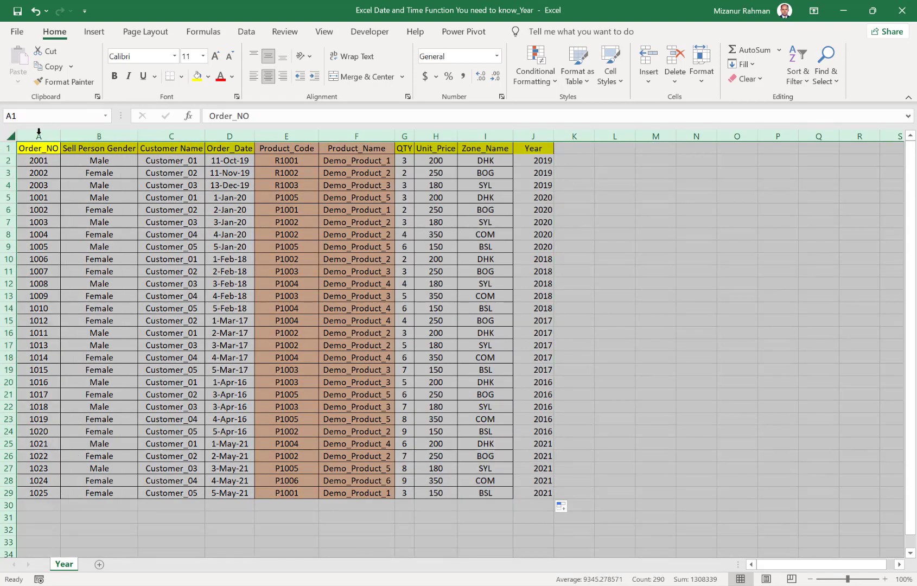
left_click(94, 31)
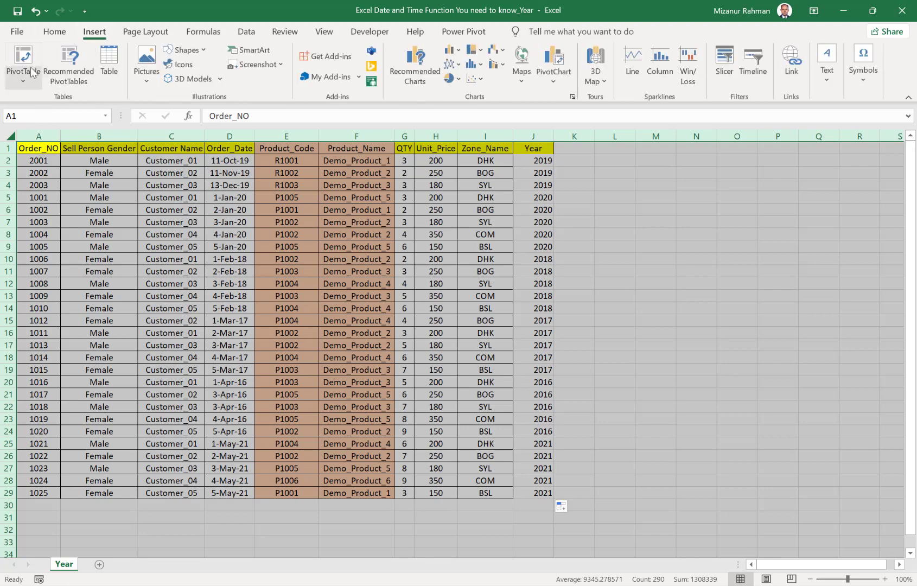
left_click(22, 62)
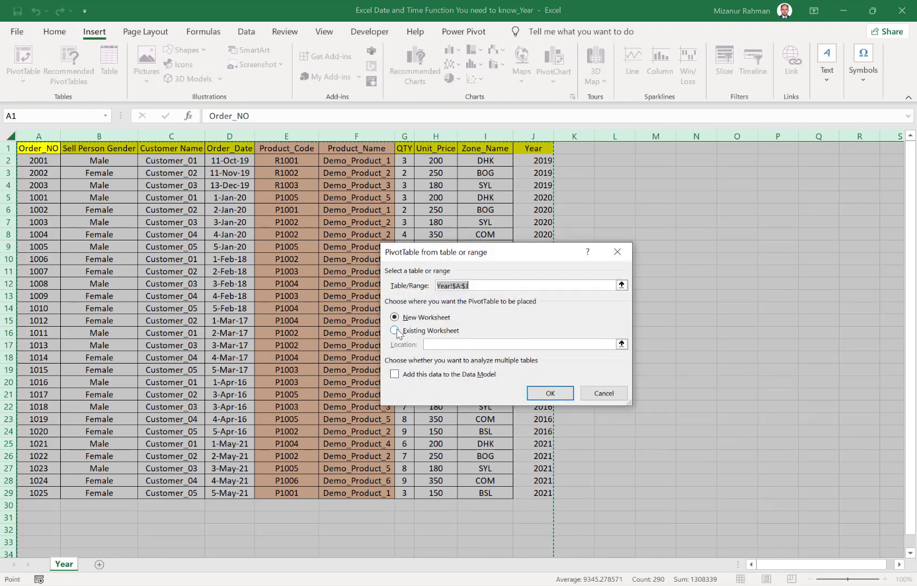
left_click(394, 331)
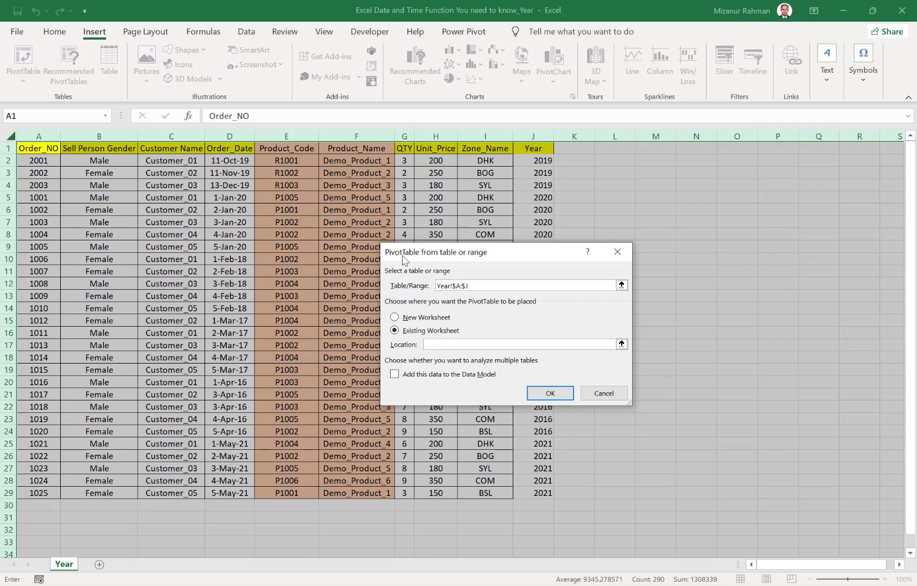
left_click(521, 344)
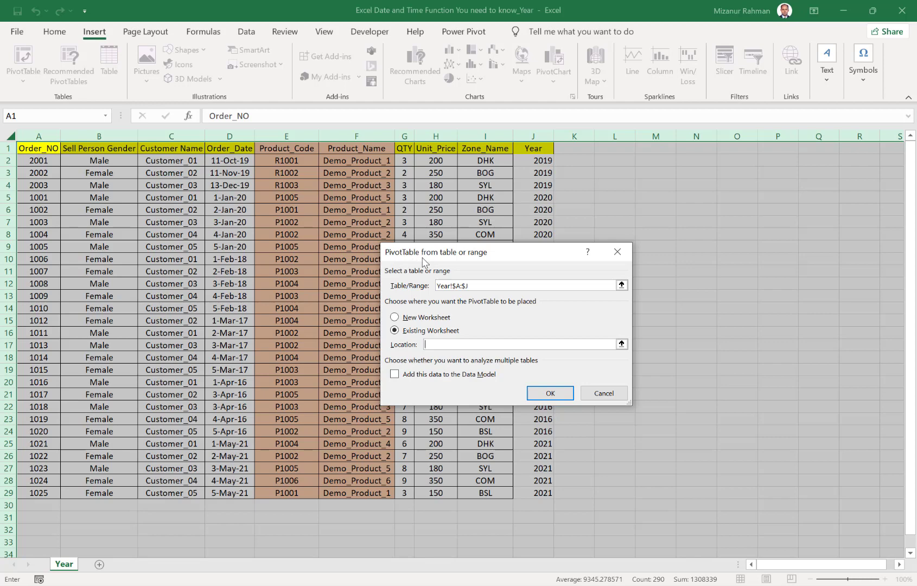
mouse_move(423, 269)
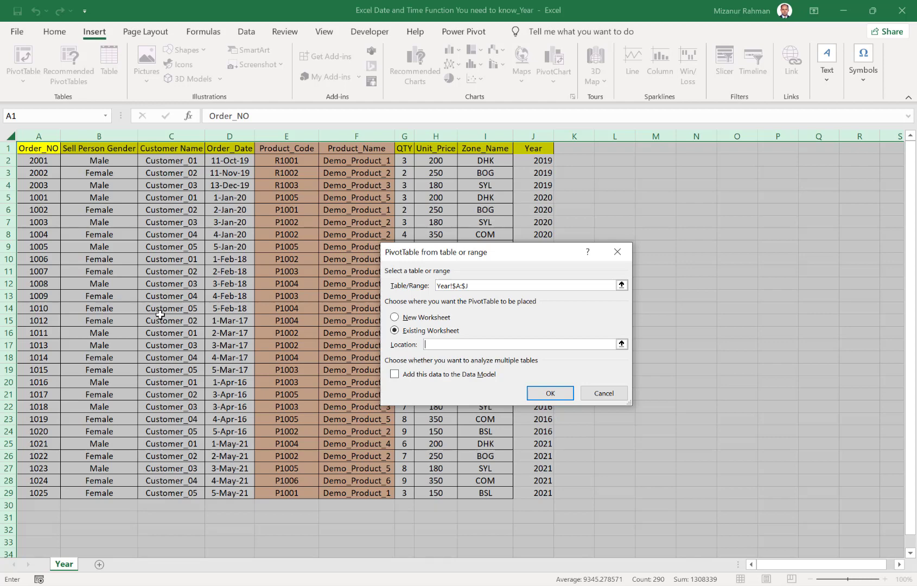
mouse_move(402, 274)
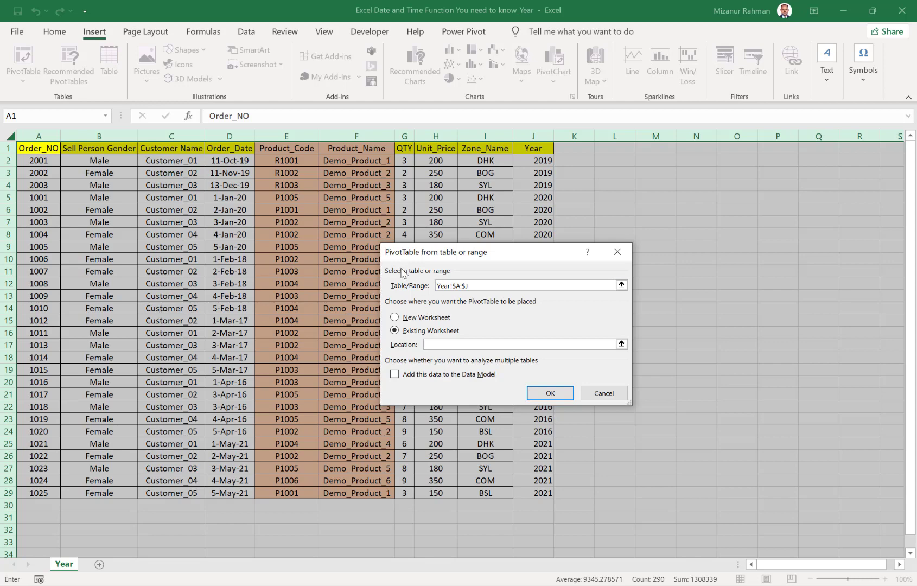
mouse_move(598, 186)
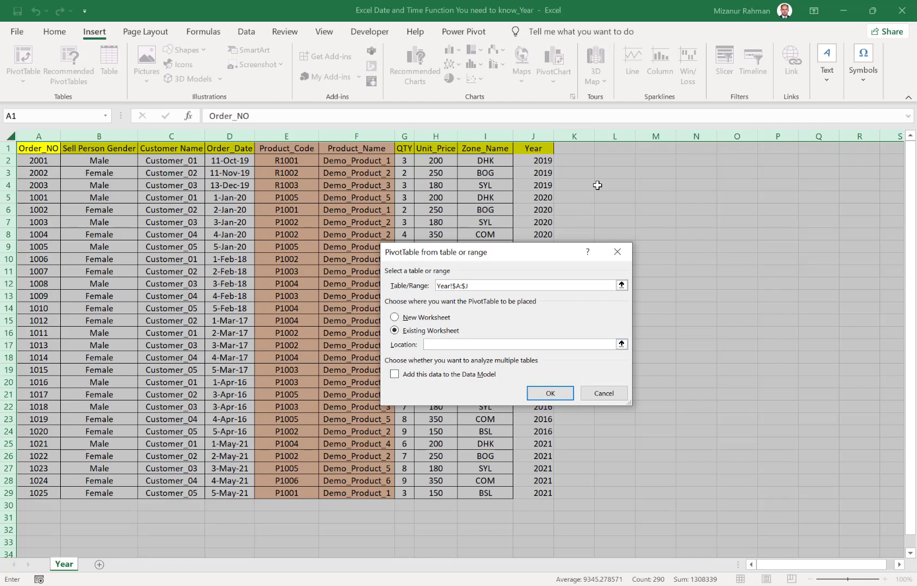
left_click(548, 393)
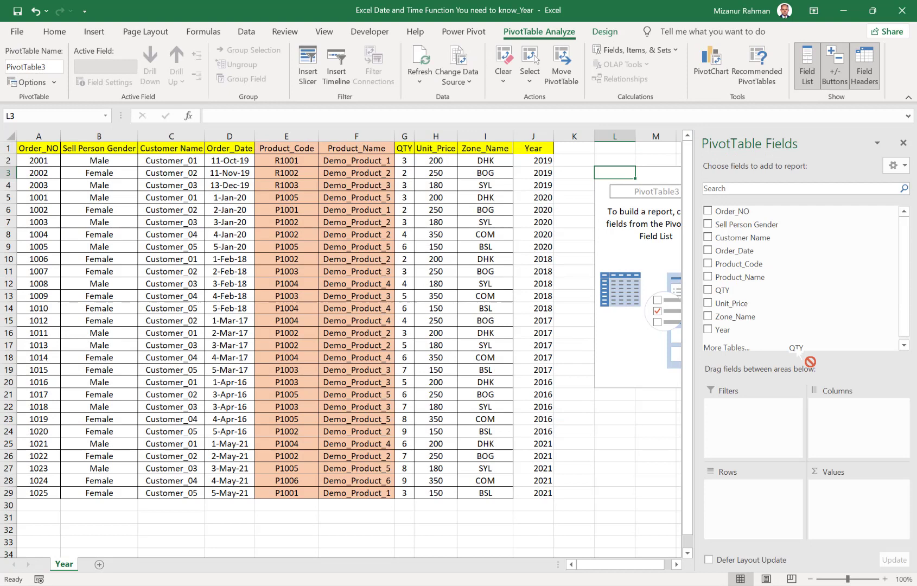
Add Year to Rows and QTY to Values, giving Sum of QTY per year totaling 139
left_click(707, 286)
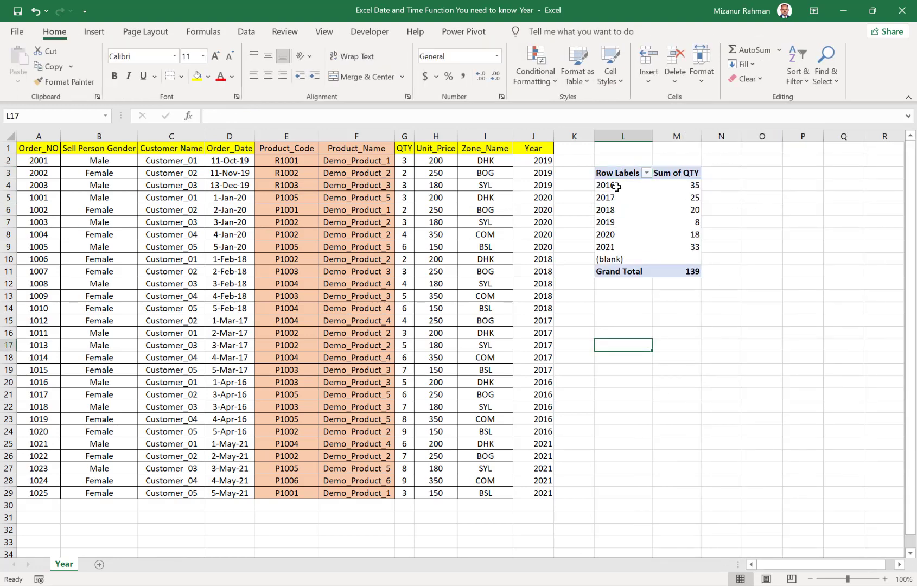
mouse_move(695, 246)
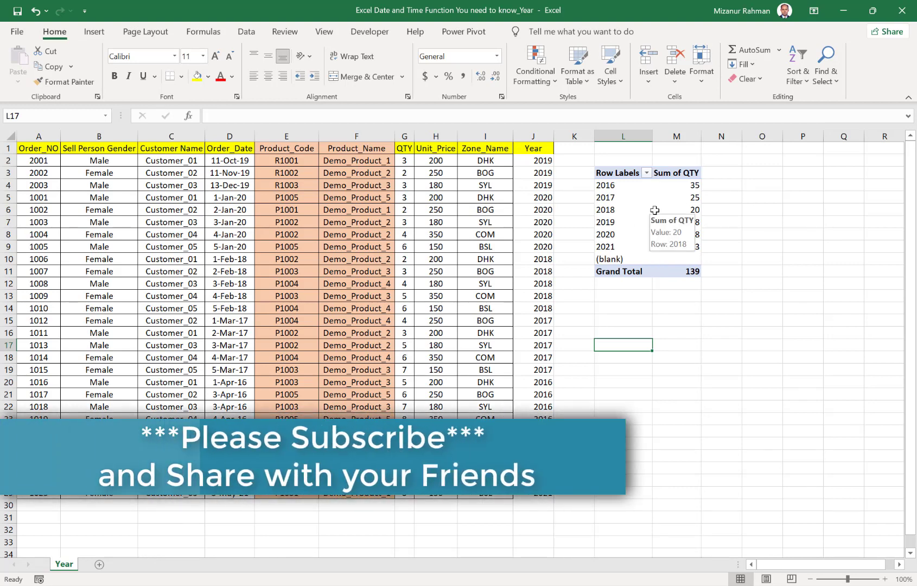
mouse_move(544, 197)
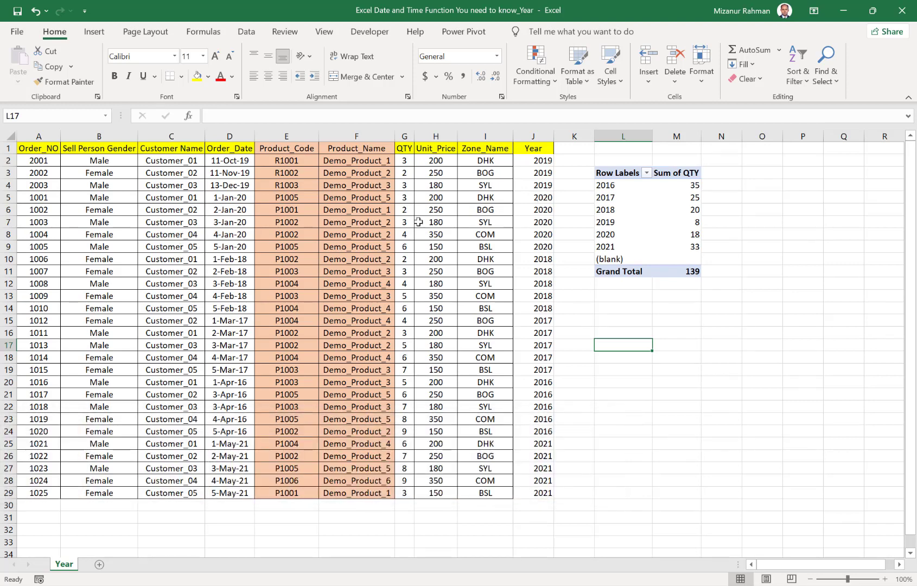
mouse_move(330, 222)
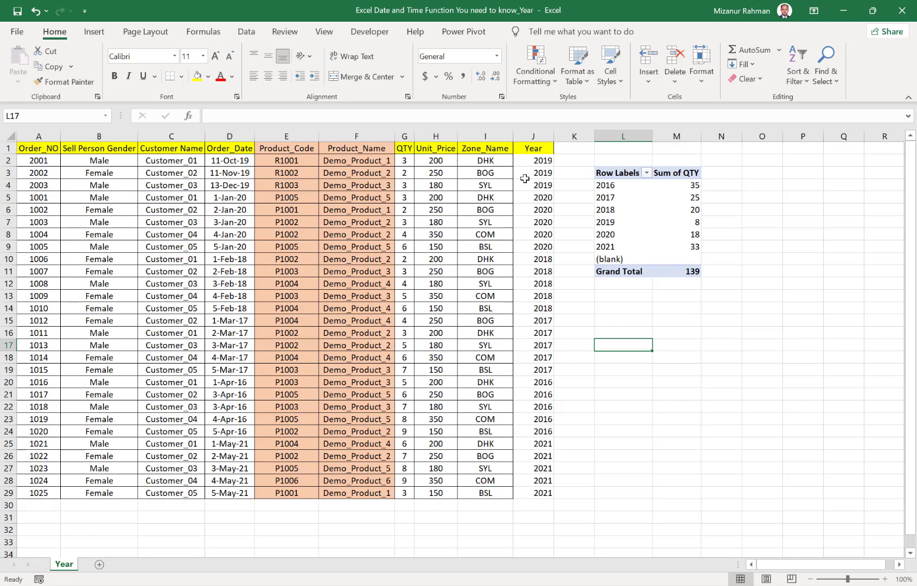
mouse_move(619, 303)
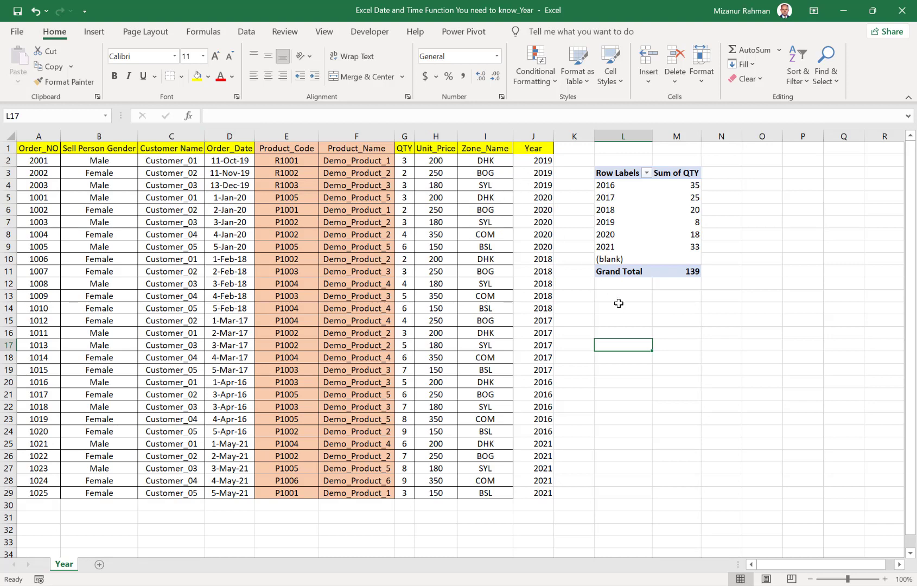
left_click(622, 309)
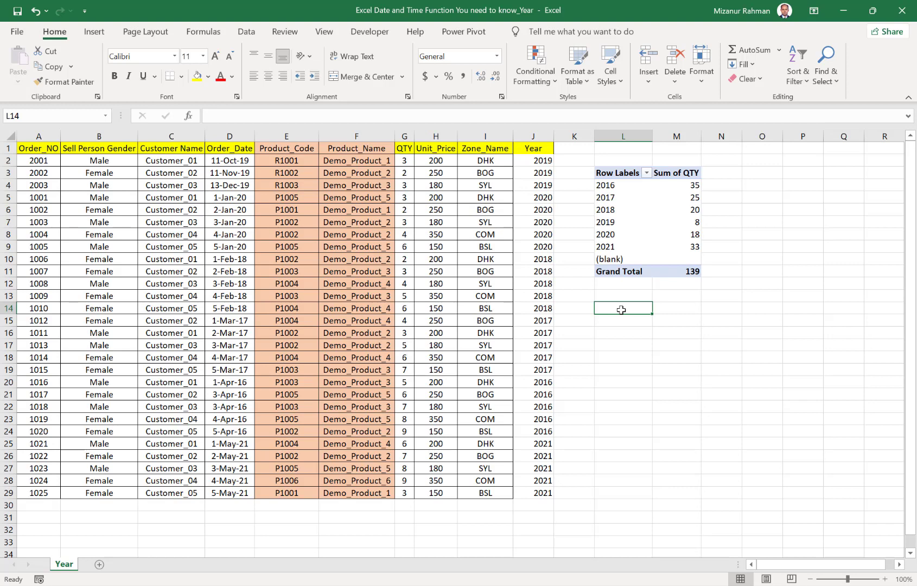
left_click(622, 322)
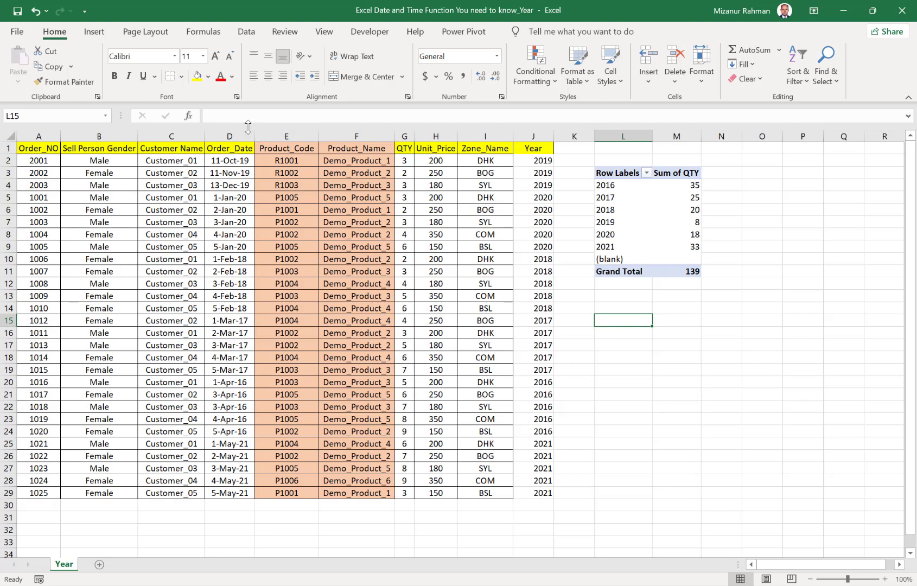
Show the Date & Time function list from the Formulas Function Library
left_click(203, 32)
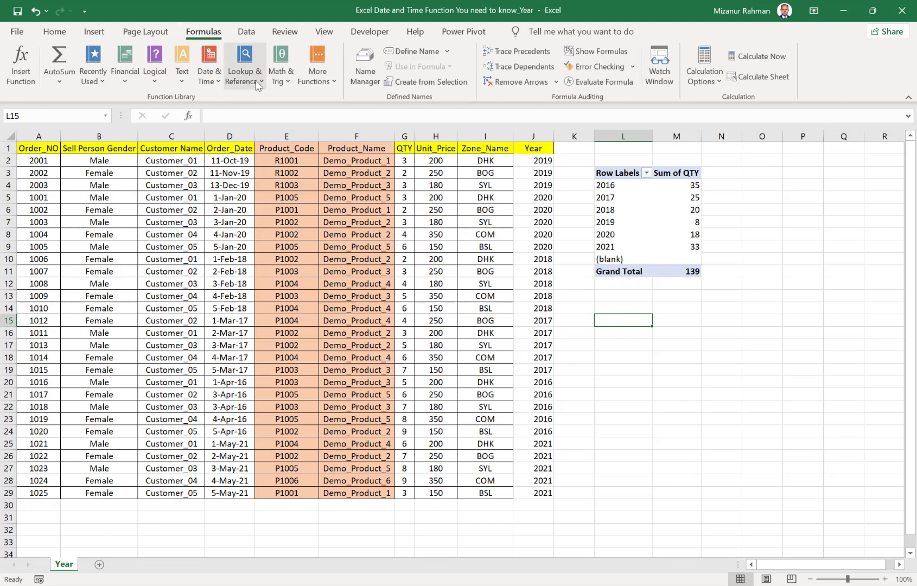
left_click(207, 64)
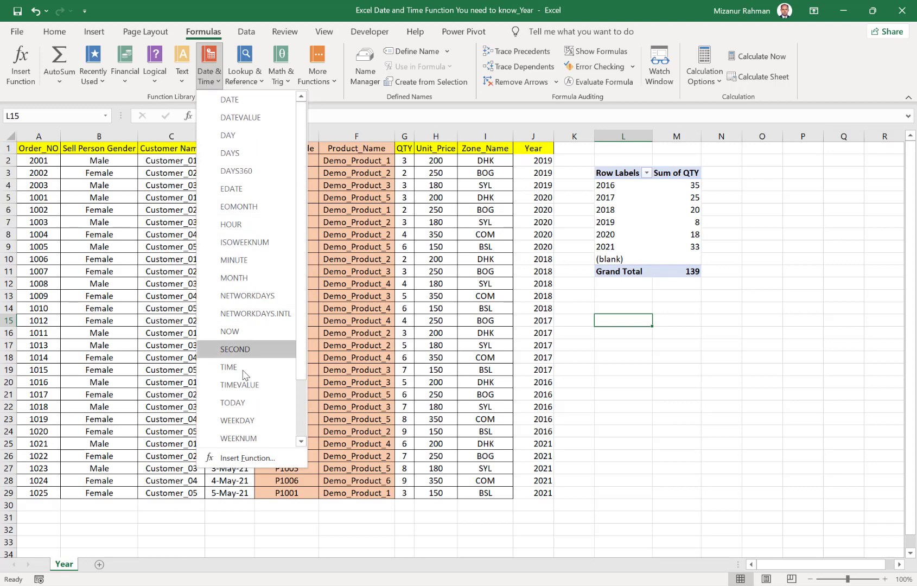
mouse_move(228, 367)
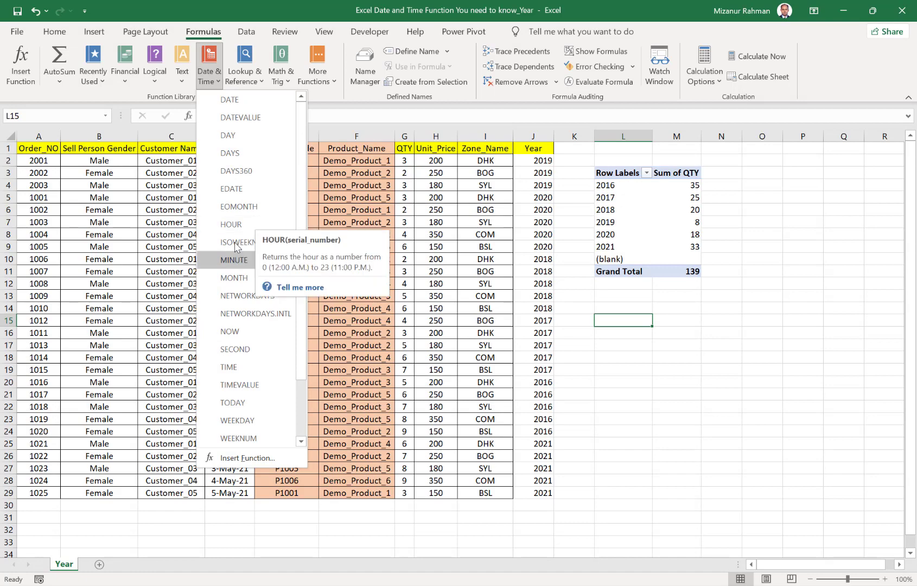
mouse_move(661, 314)
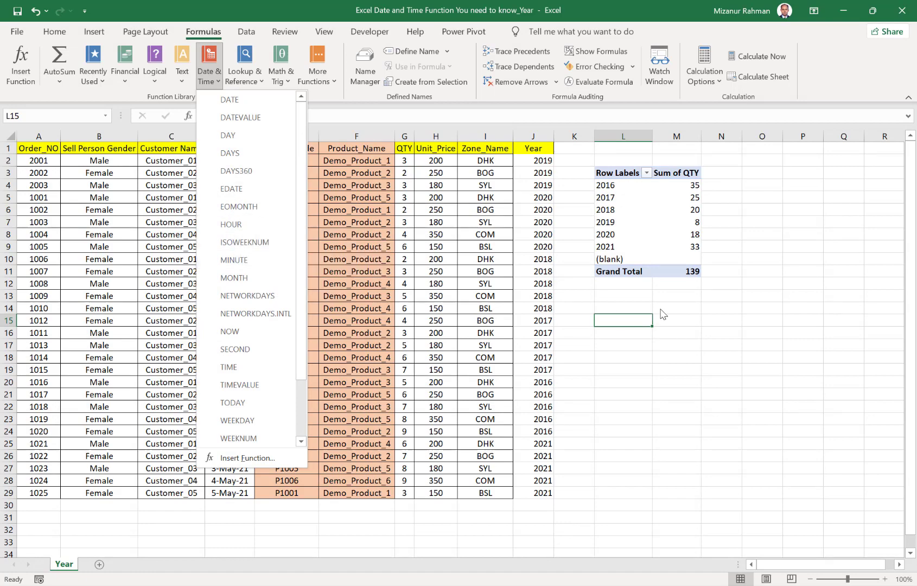